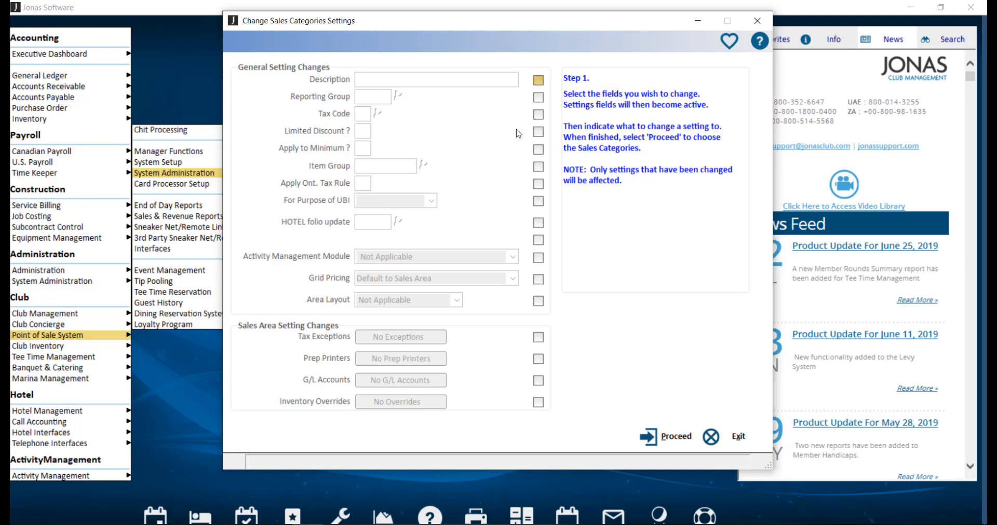
pyautogui.moveTo(532, 119)
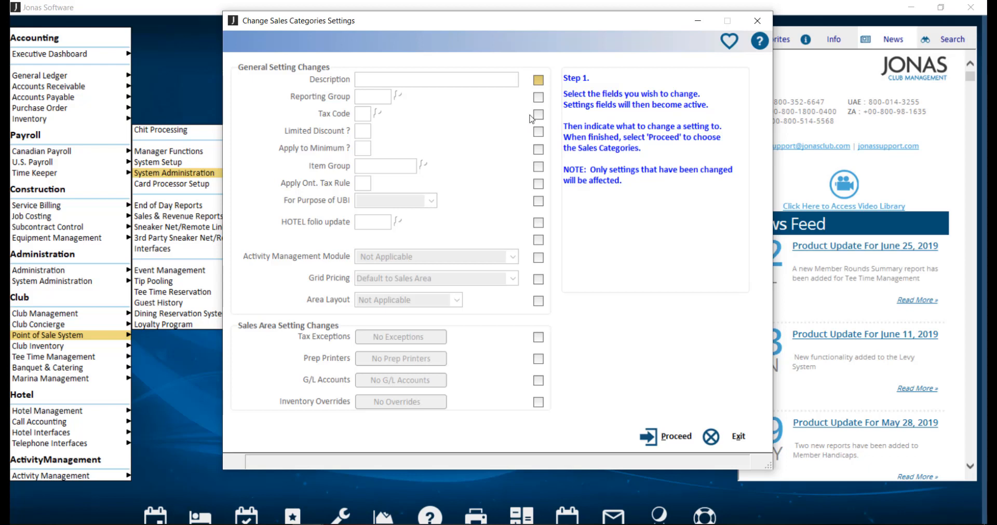
# Mark the Reporting Group setting to change to FOOD, then proceed to category selection.
pyautogui.click(537, 97)
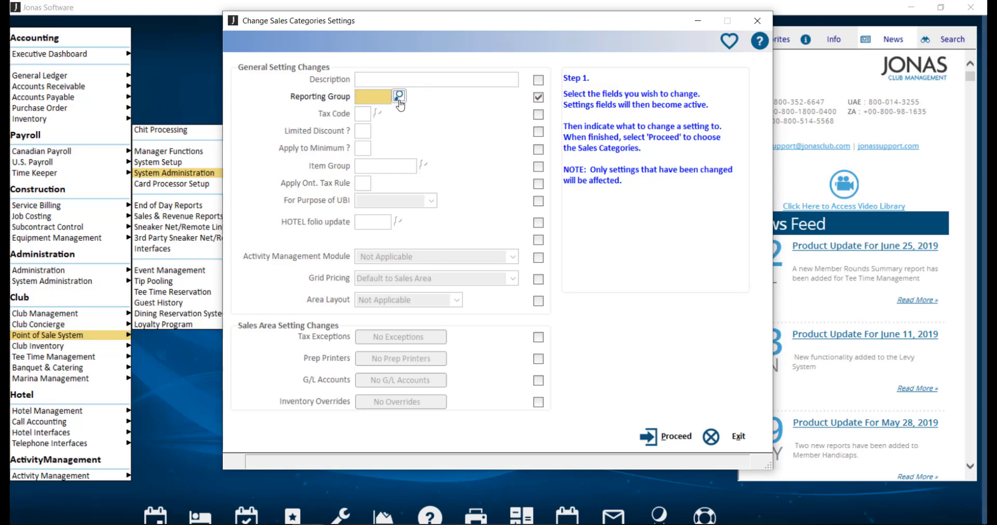
pyautogui.click(399, 96)
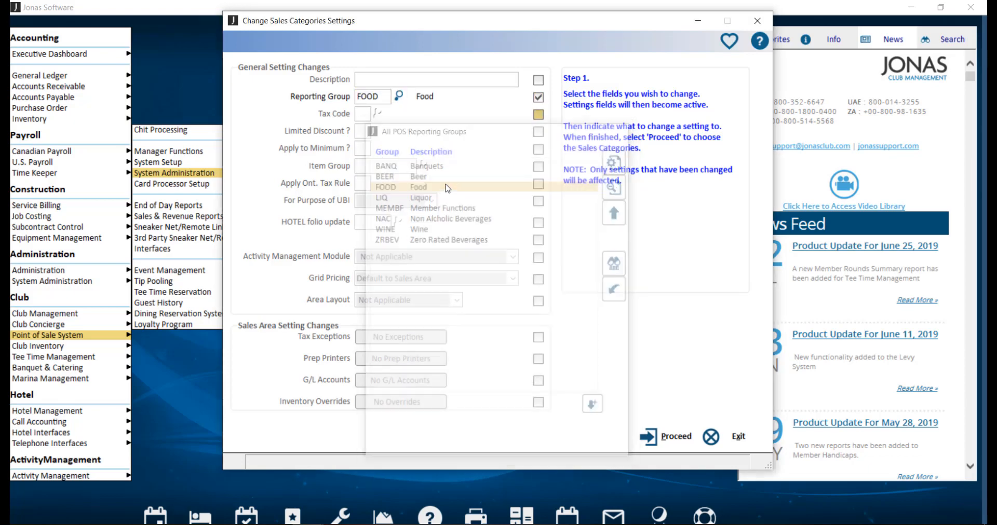
pyautogui.click(417, 187)
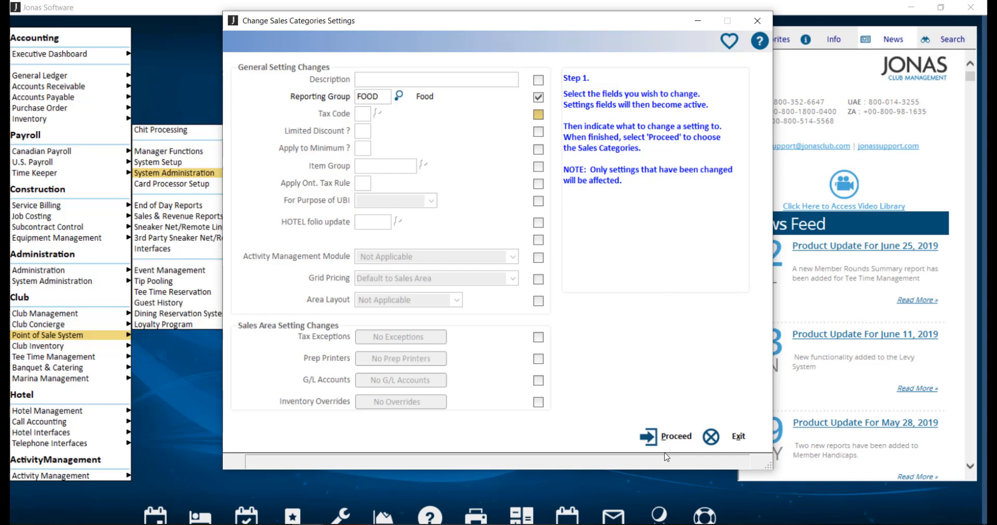
pyautogui.click(664, 436)
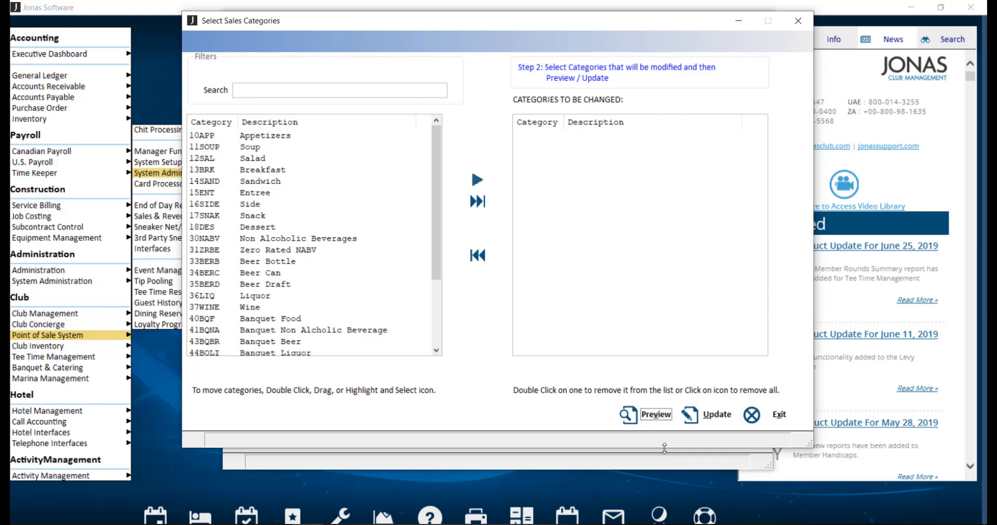
pyautogui.moveTo(465, 100)
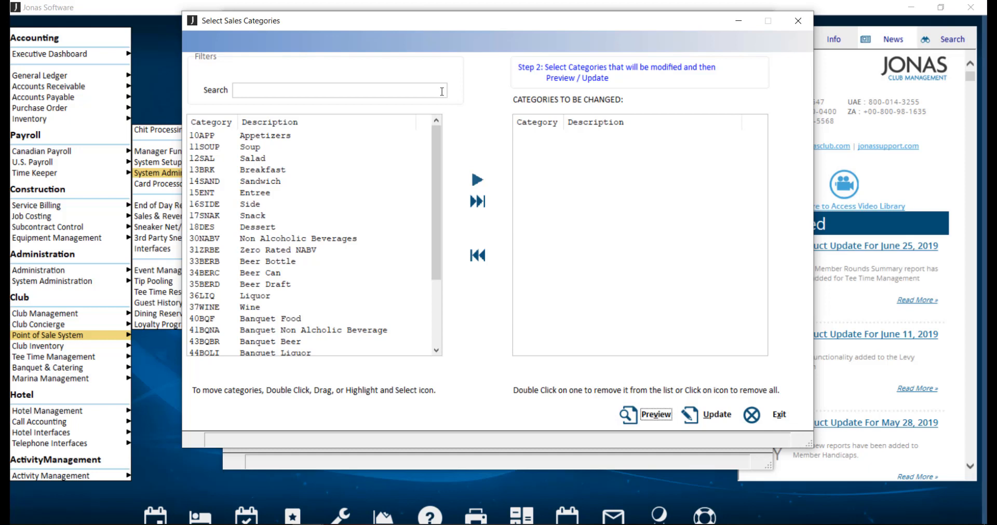
pyautogui.moveTo(465, 127)
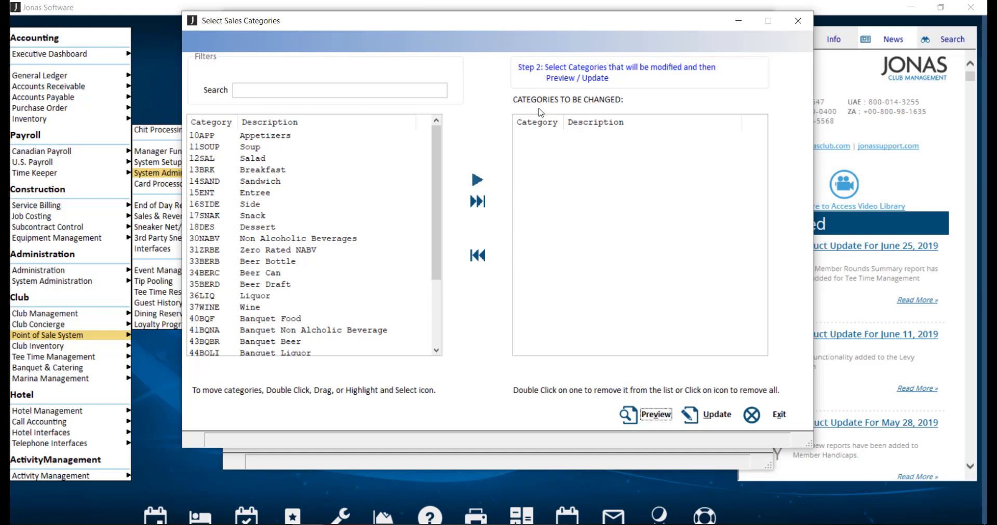
pyautogui.moveTo(467, 126)
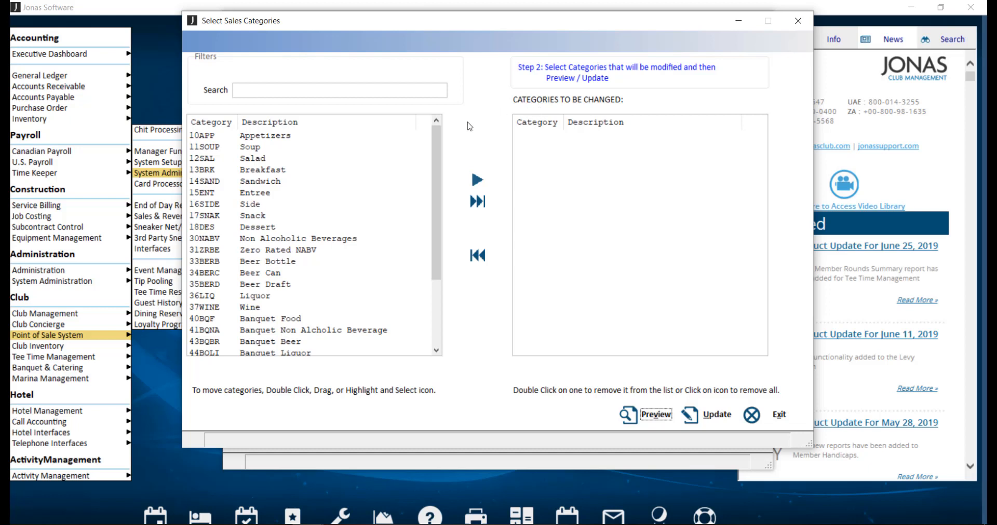
# Move Appetizers, Soup, Salad, and Breakfast through Non Alcoholic Beverages into the change list.
pyautogui.click(265, 135)
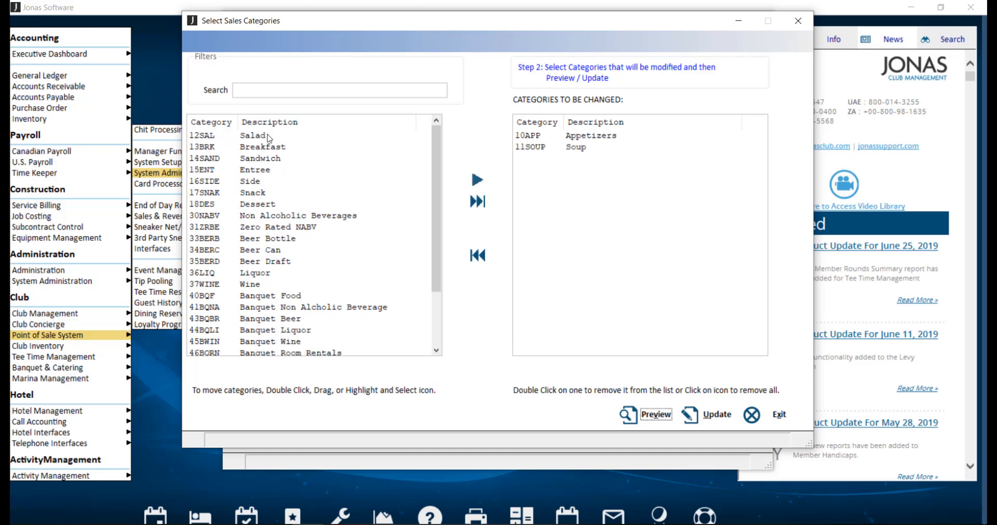
pyautogui.doubleClick(253, 135)
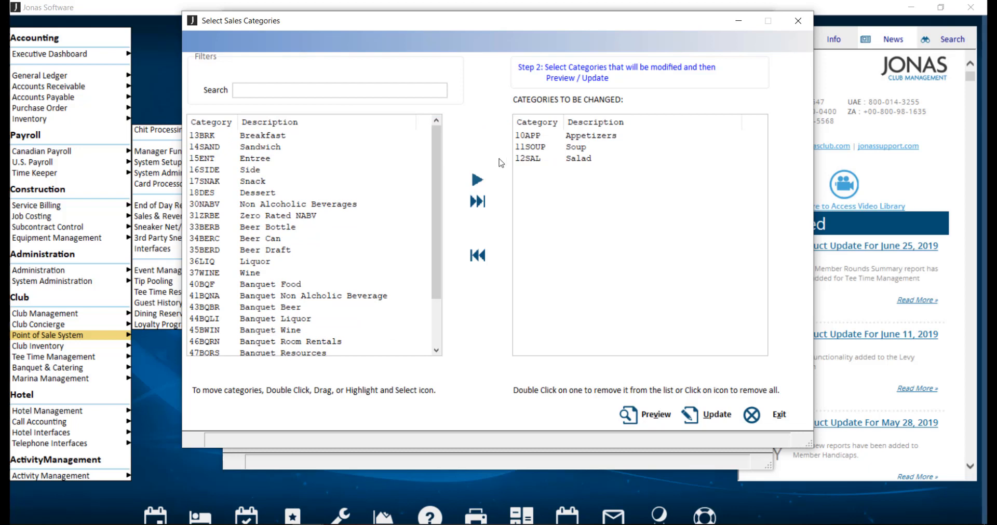
pyautogui.moveTo(360, 139)
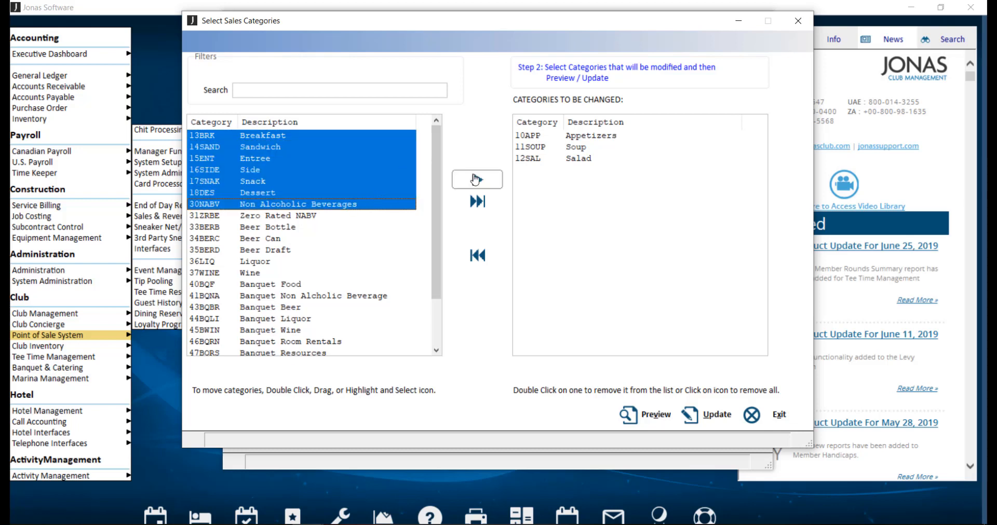
pyautogui.click(477, 180)
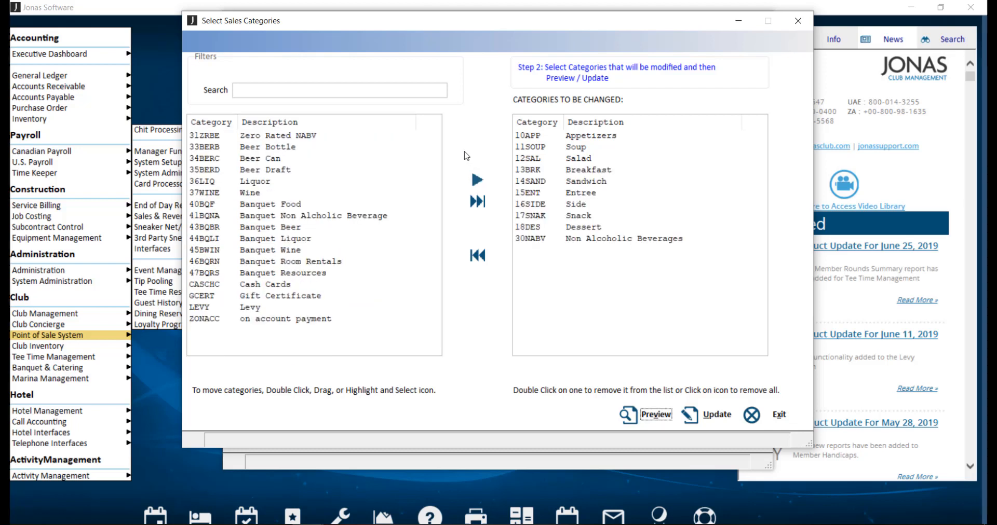
pyautogui.moveTo(497, 152)
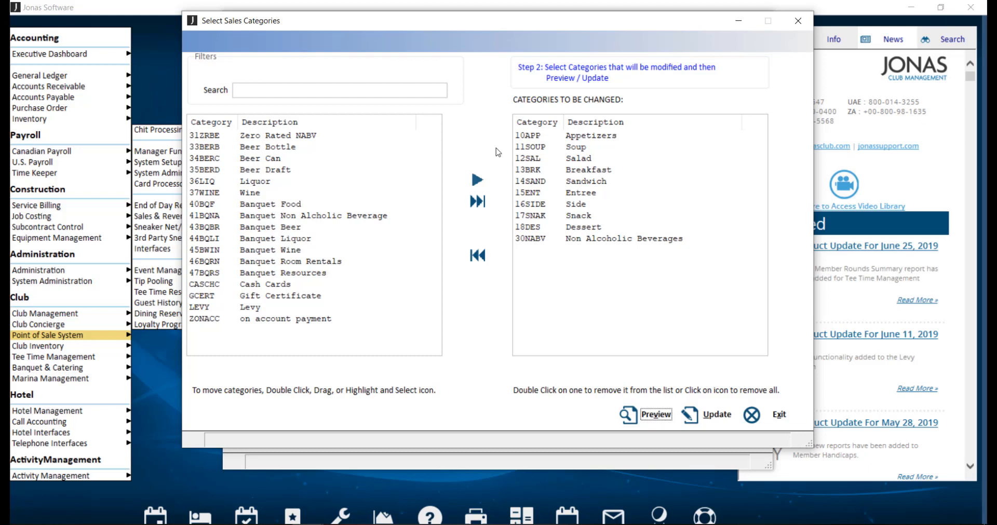
pyautogui.moveTo(578, 186)
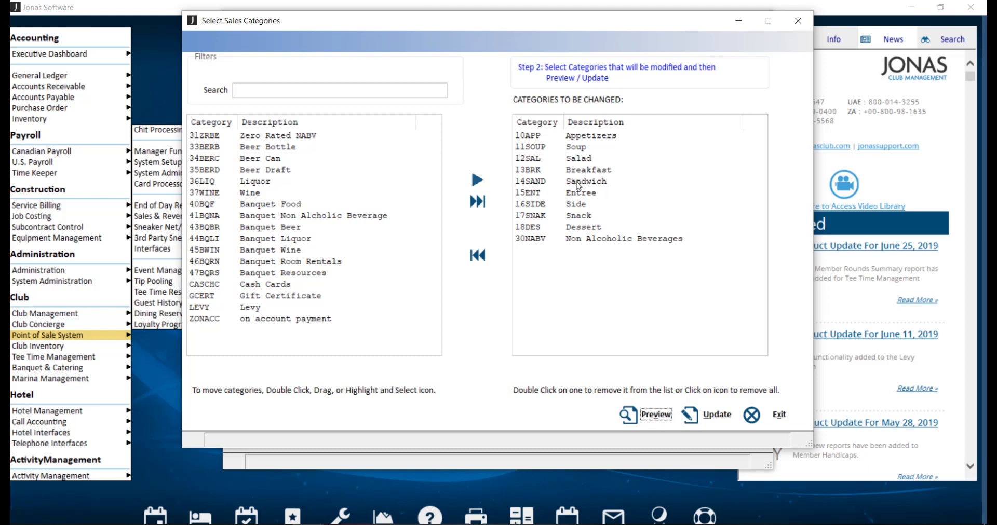